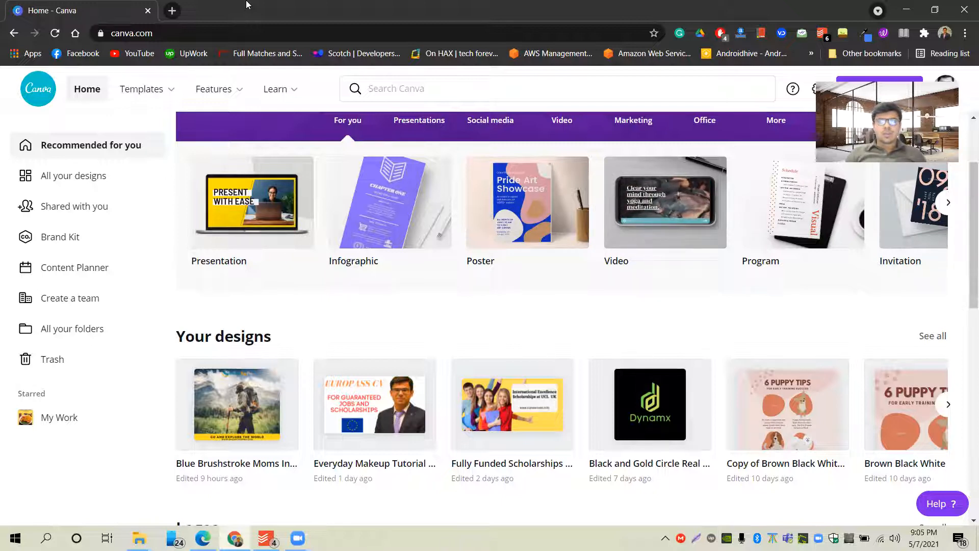
# Search Canva for 'CV' and choose the Resume suggestion to load resume templates.
pyautogui.scroll(-3)
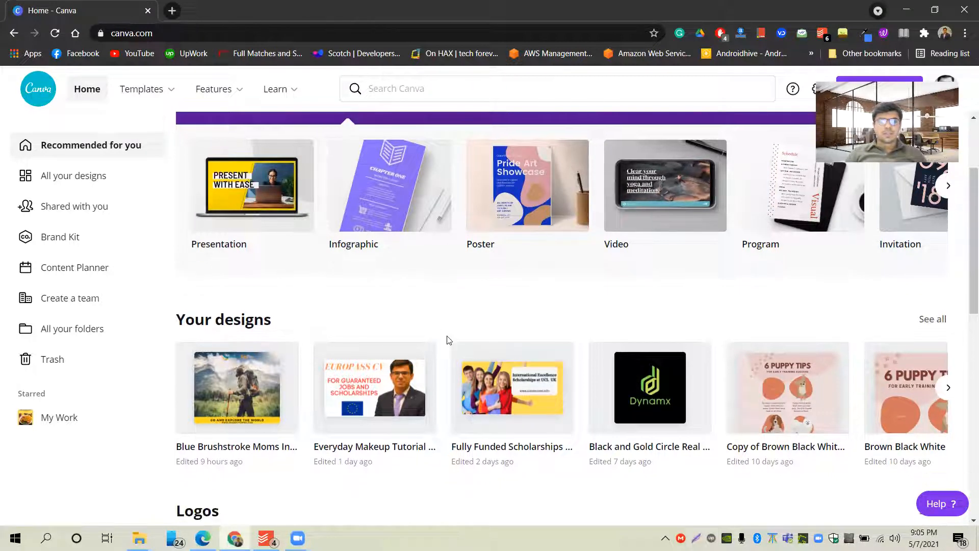
pyautogui.scroll(3)
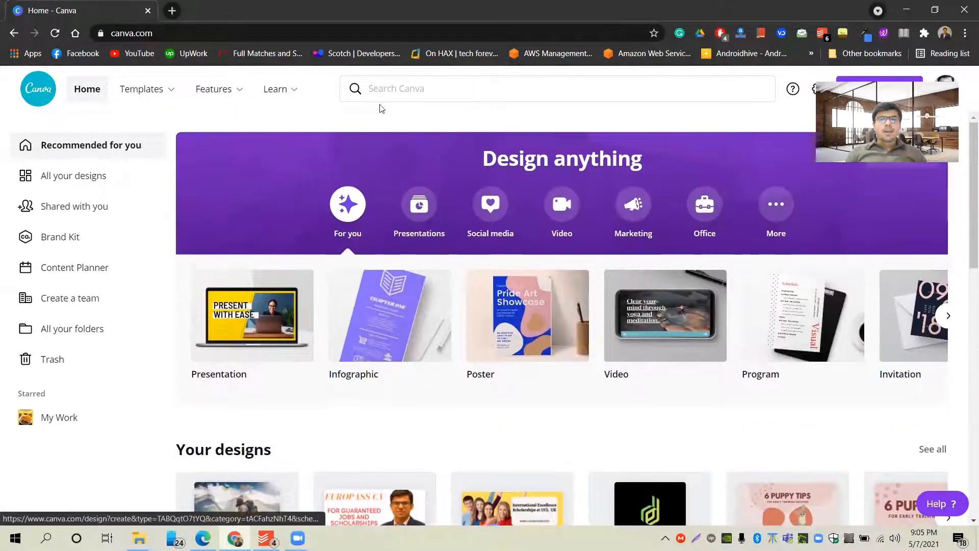
pyautogui.click(556, 88)
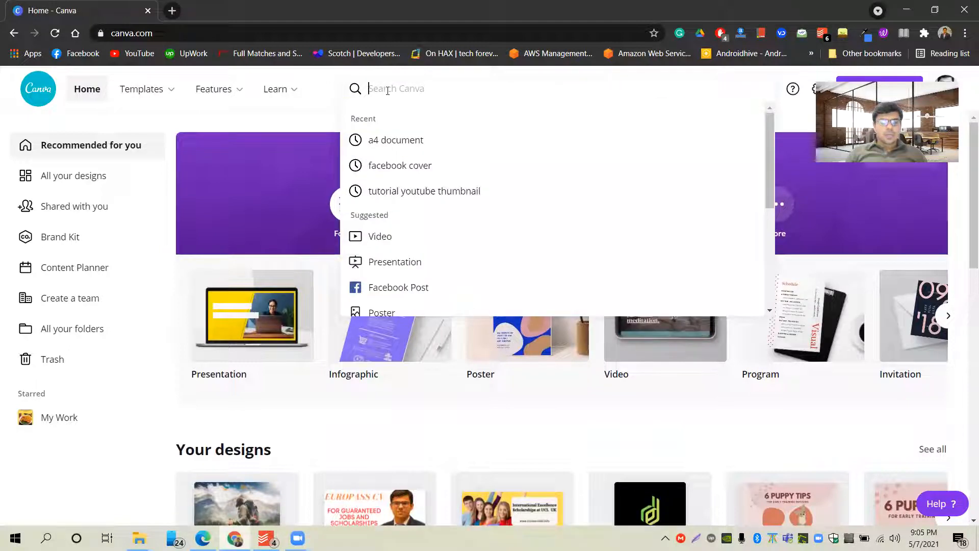
pyautogui.write('CV')
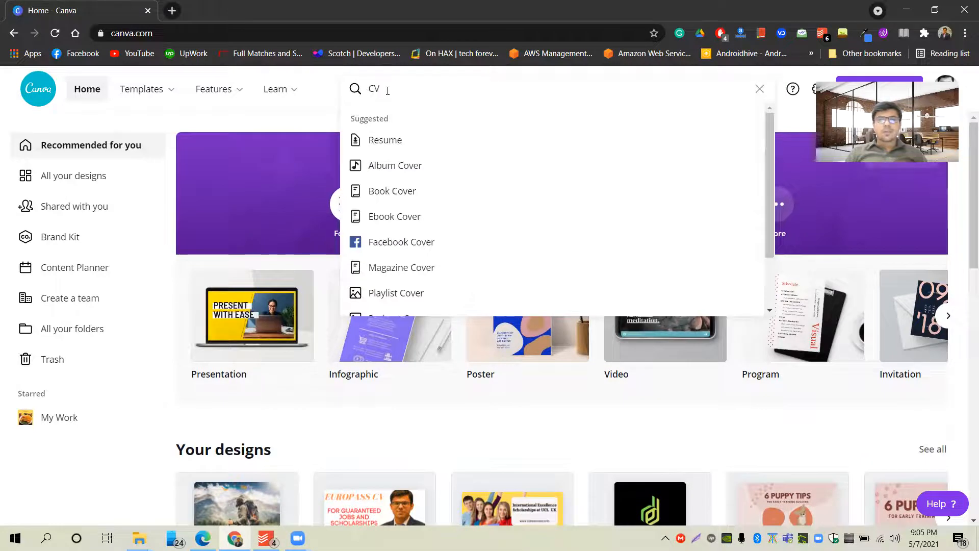
pyautogui.click(386, 140)
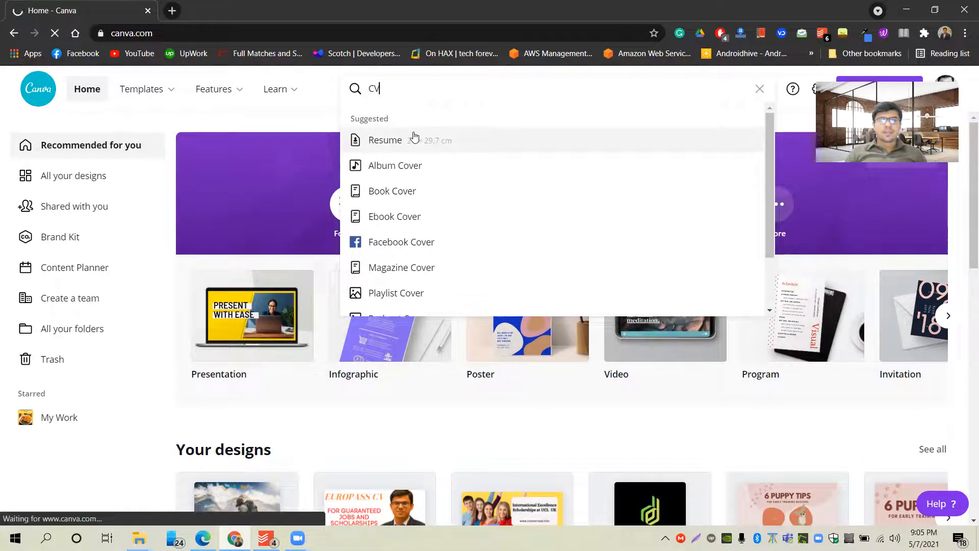
pyautogui.click(385, 140)
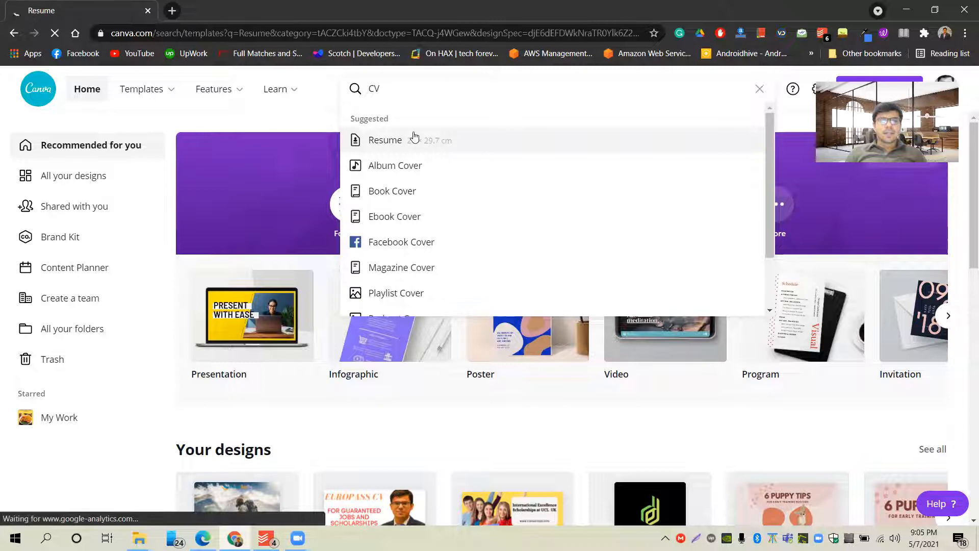
# Scroll down the resume templates grid looking for the orange-and-black Jamie Chastain design.
pyautogui.click(384, 140)
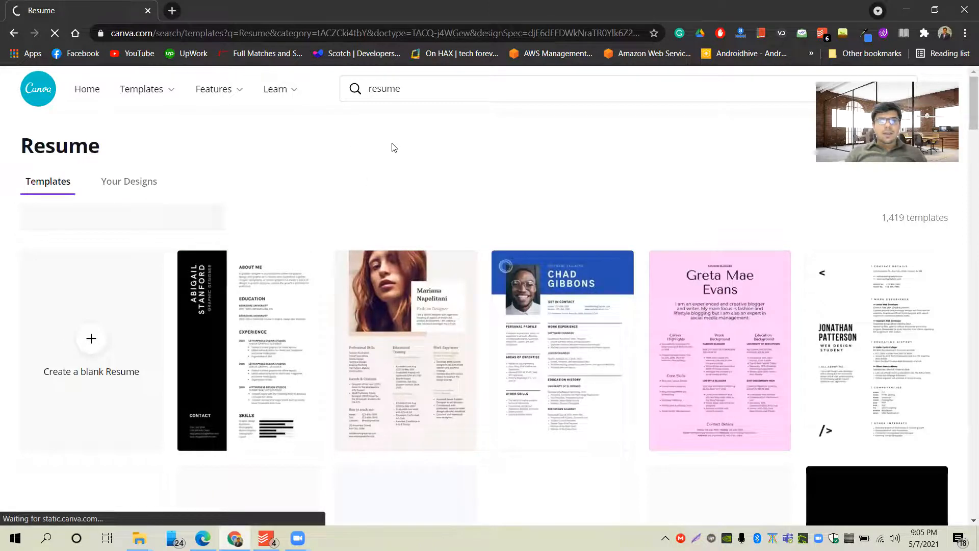
pyautogui.scroll(-3)
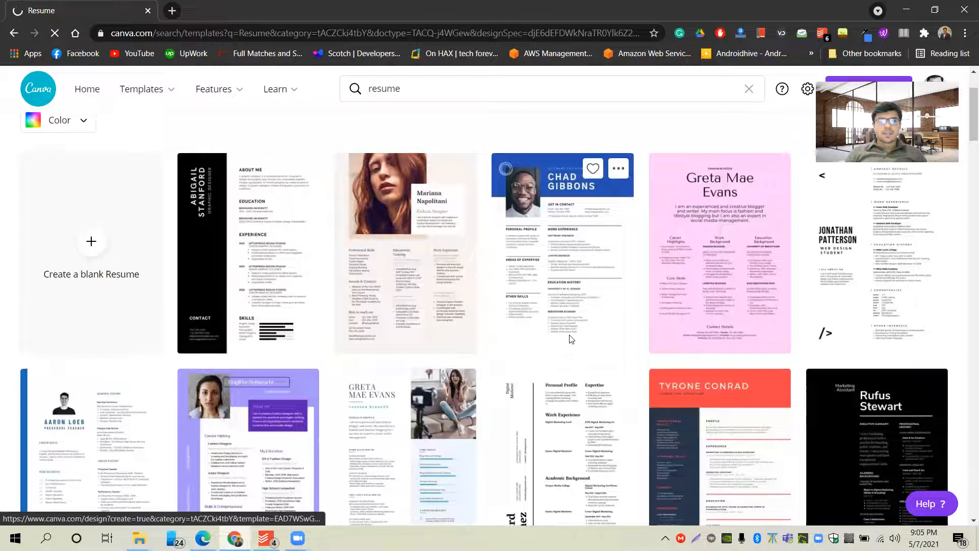
pyautogui.scroll(-3)
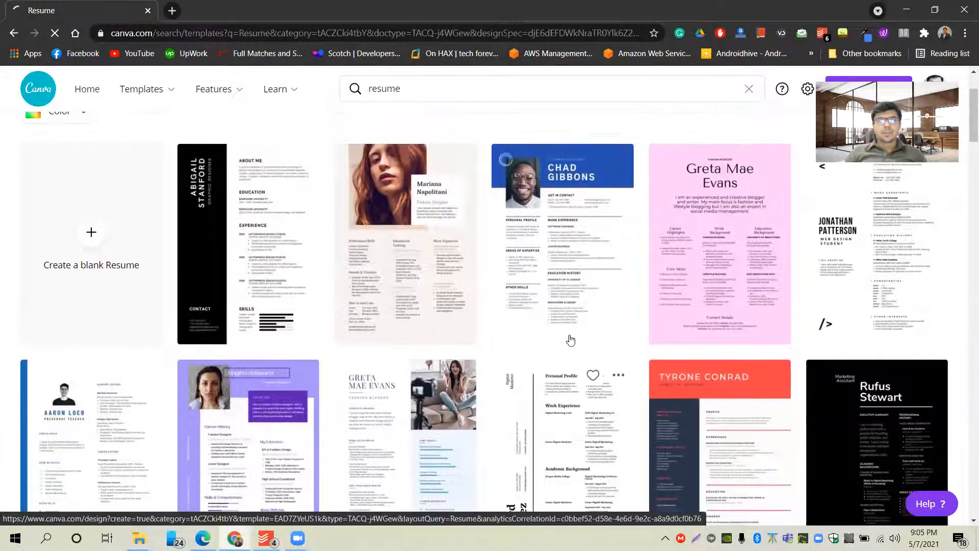
pyautogui.scroll(-3)
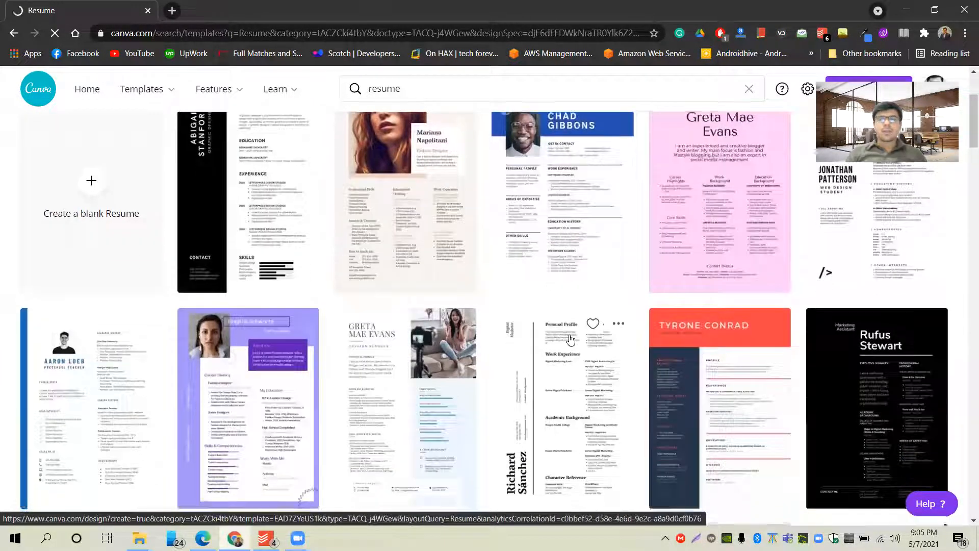
pyautogui.scroll(-3)
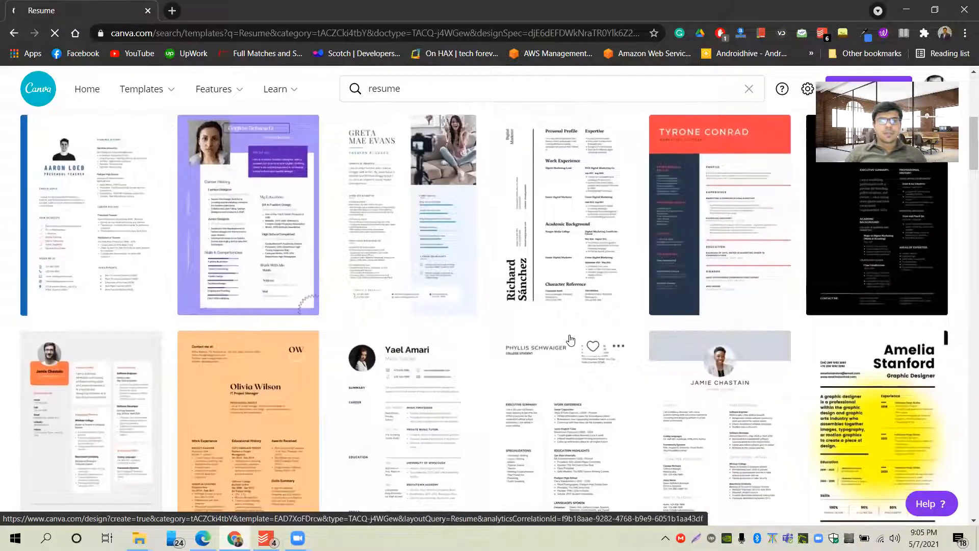
pyautogui.scroll(-3)
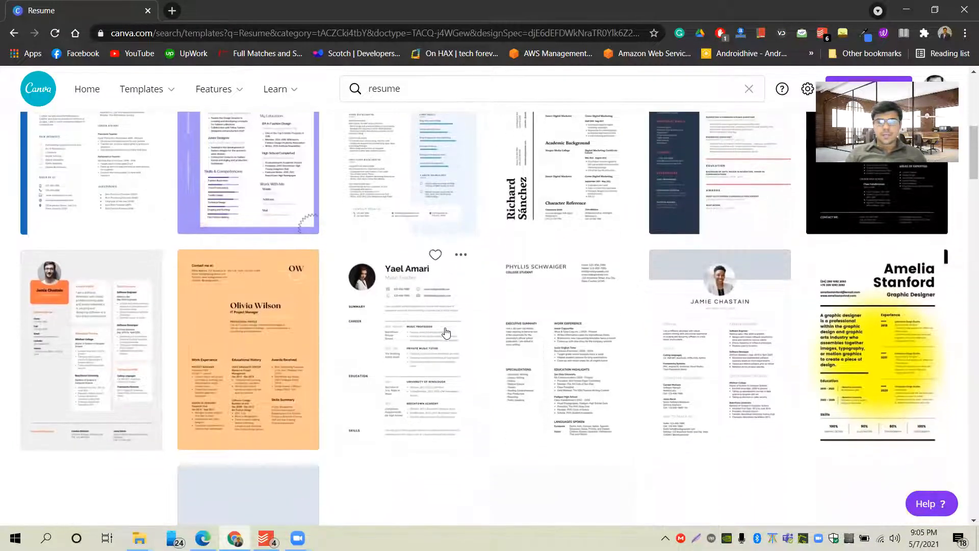
pyautogui.scroll(-3)
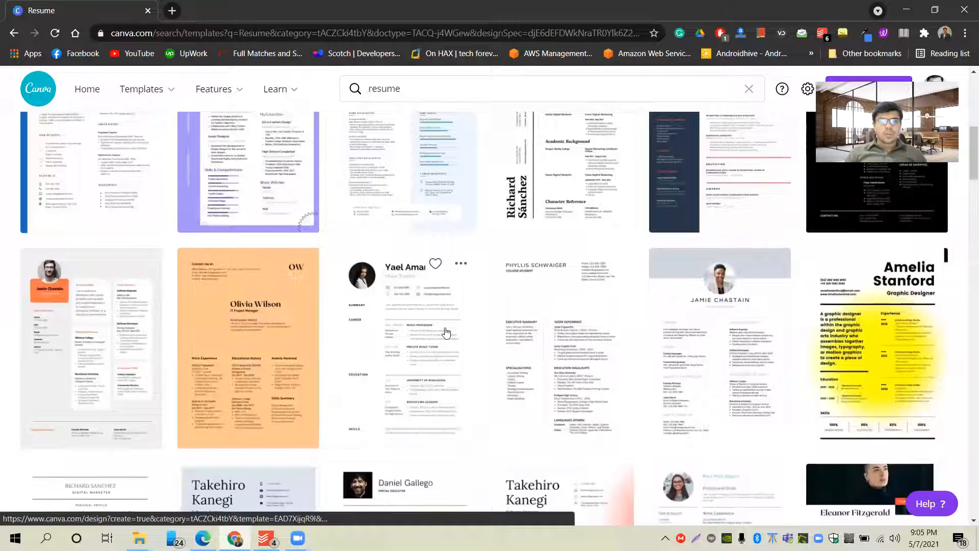
pyautogui.scroll(-3)
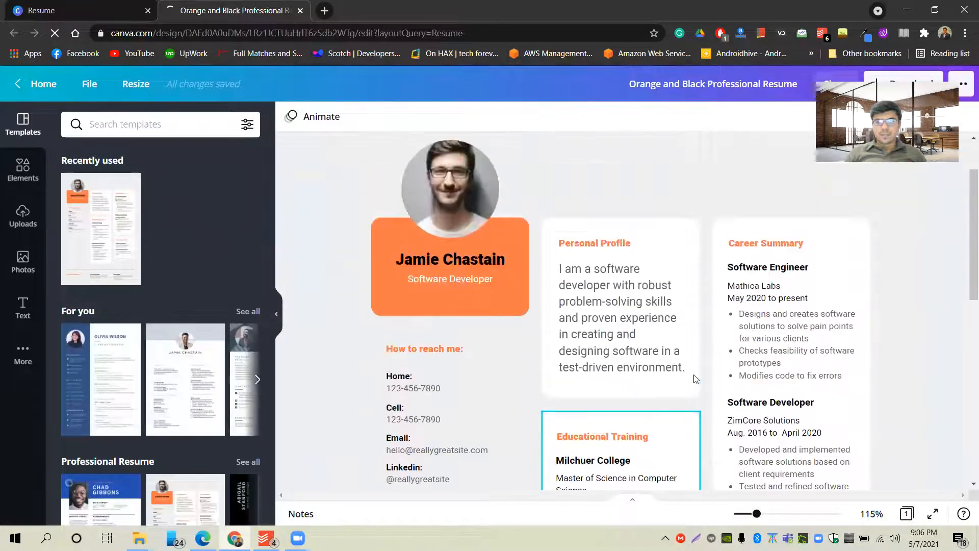
# Replace the template name Jamie Chastain with 'Usman Ahmad' on the resume.
pyautogui.scroll(3)
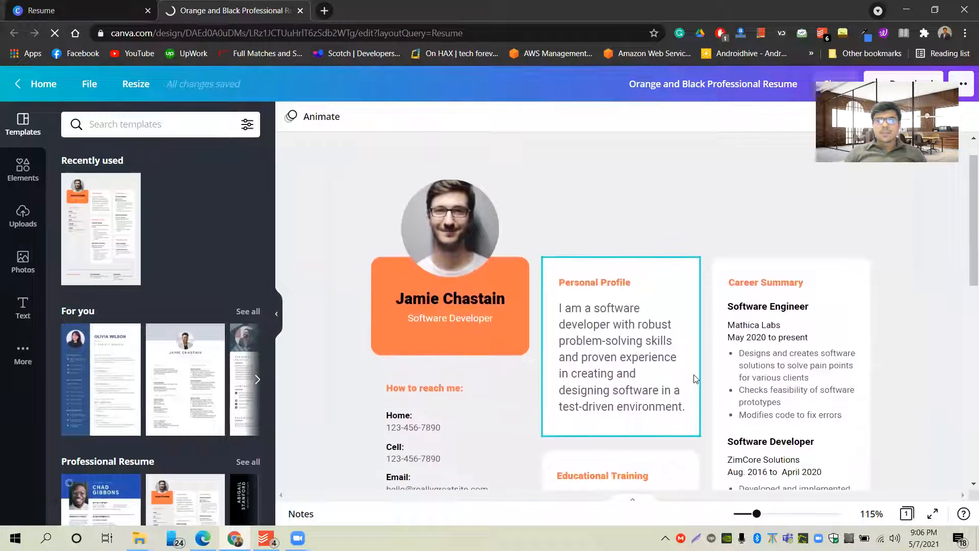
pyautogui.scroll(3)
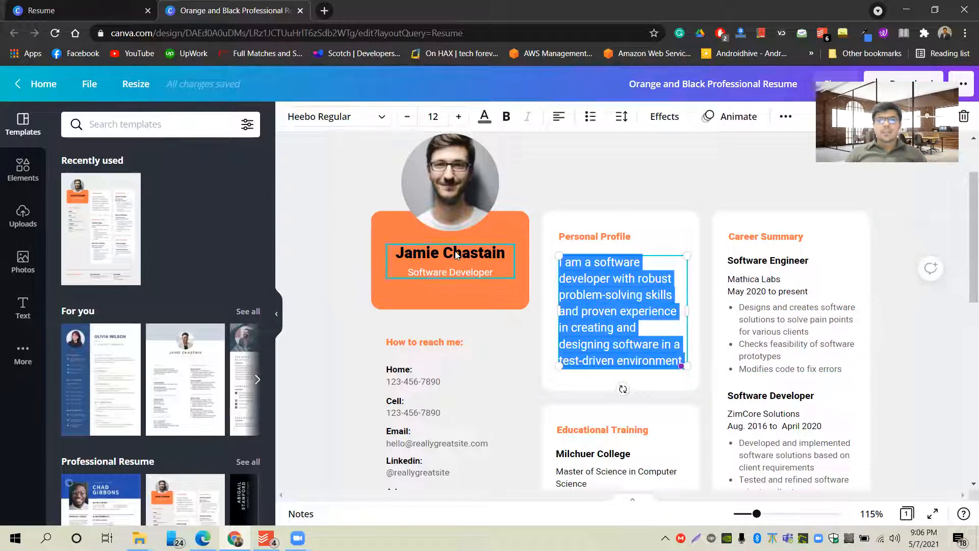
pyautogui.click(451, 253)
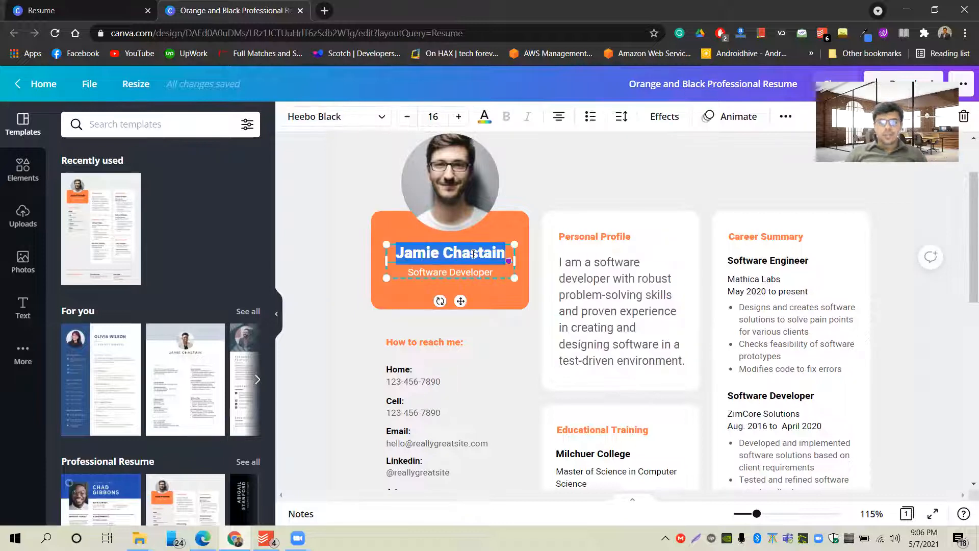
pyautogui.write('Usman')
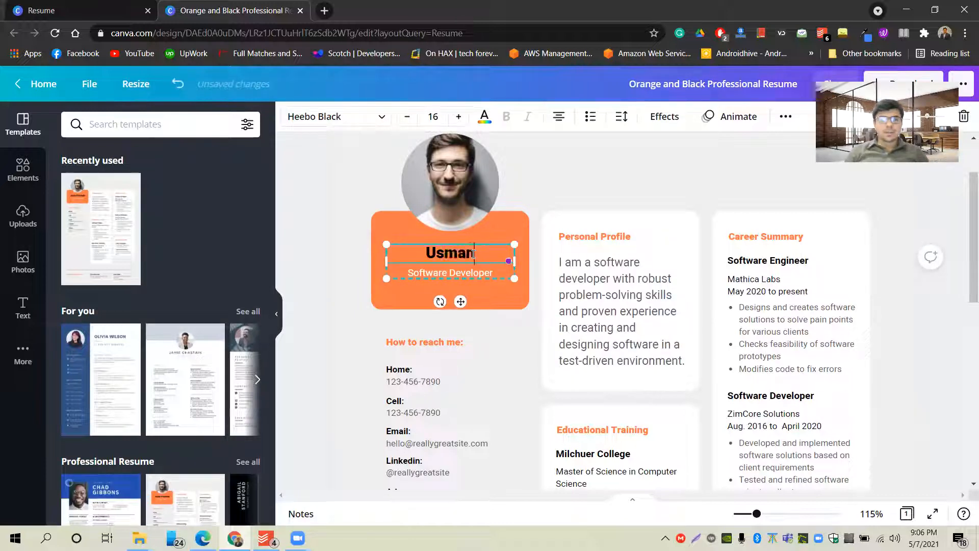
pyautogui.write('Ahmad')
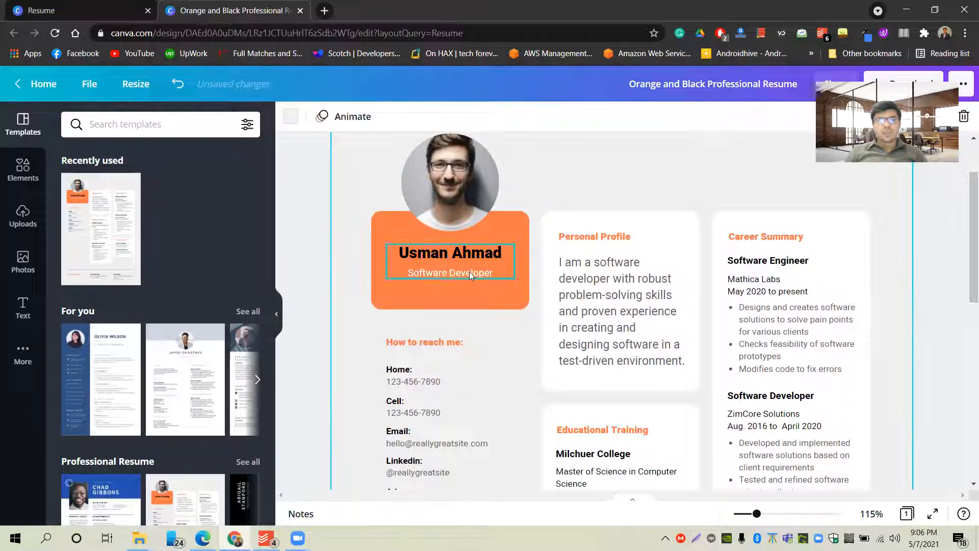
pyautogui.click(450, 273)
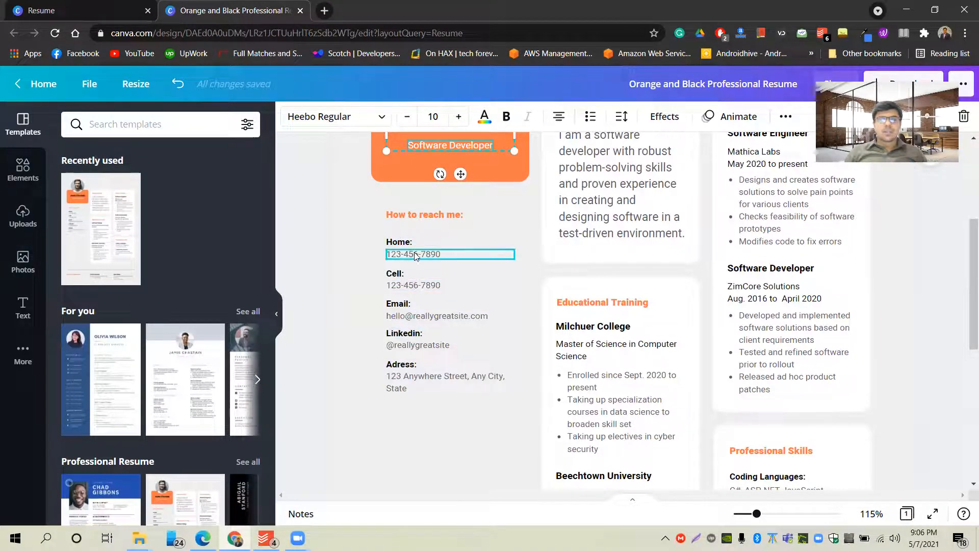
pyautogui.click(407, 116)
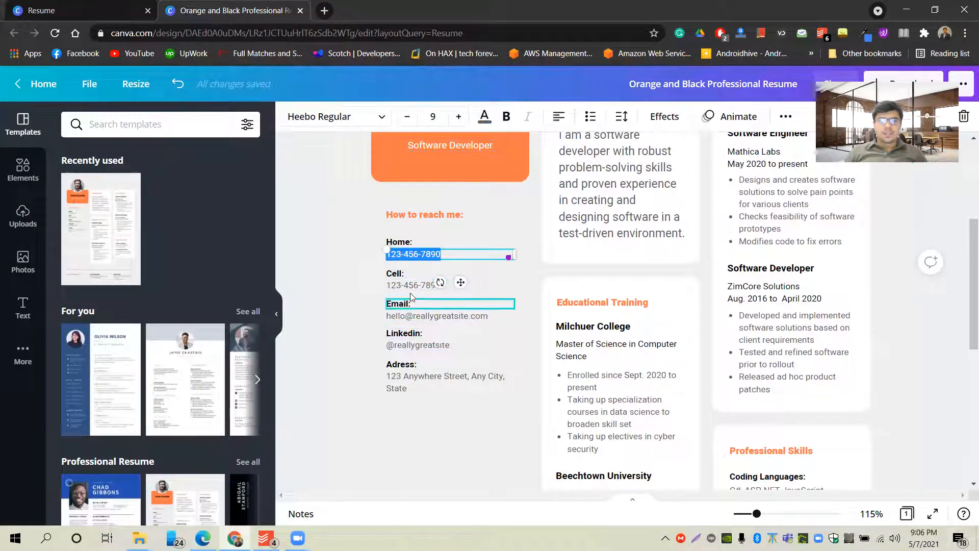
pyautogui.click(424, 332)
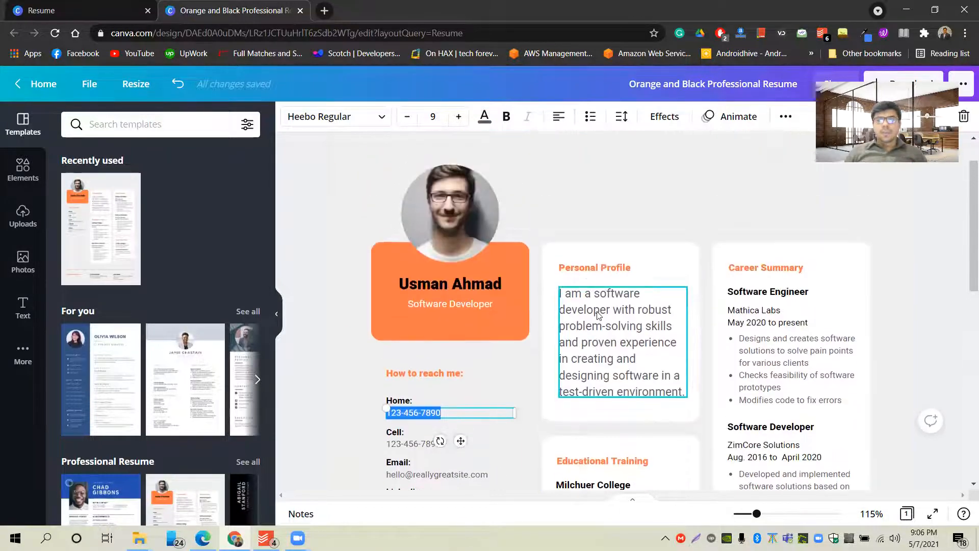
pyautogui.scroll(-3)
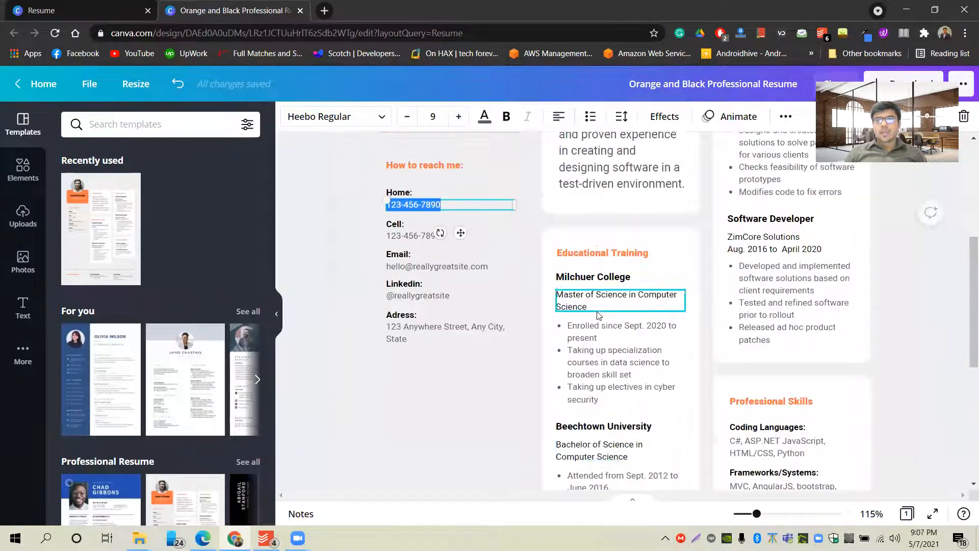
pyautogui.scroll(3)
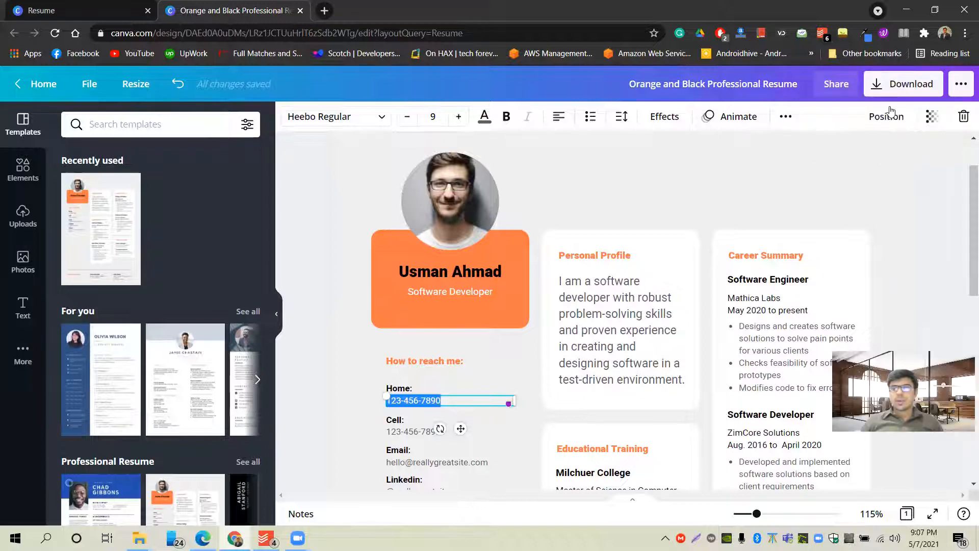
# Review the download file types, keep PDF Print, and start downloading the resume.
pyautogui.click(902, 83)
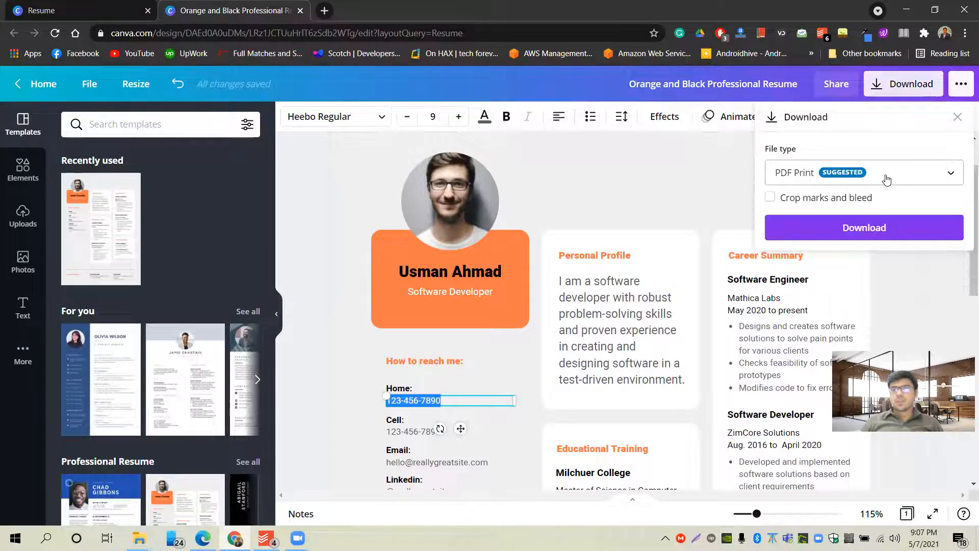
pyautogui.click(864, 172)
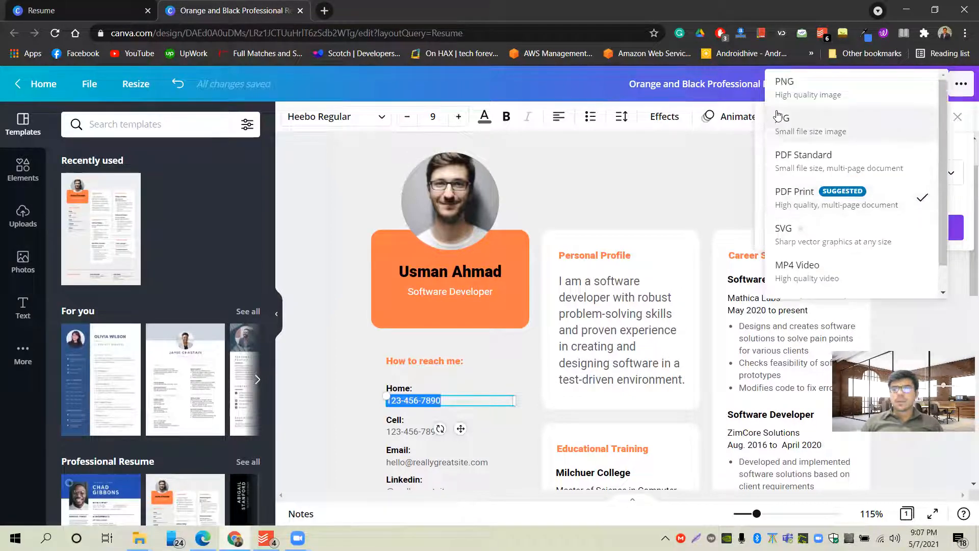
pyautogui.moveTo(790, 99)
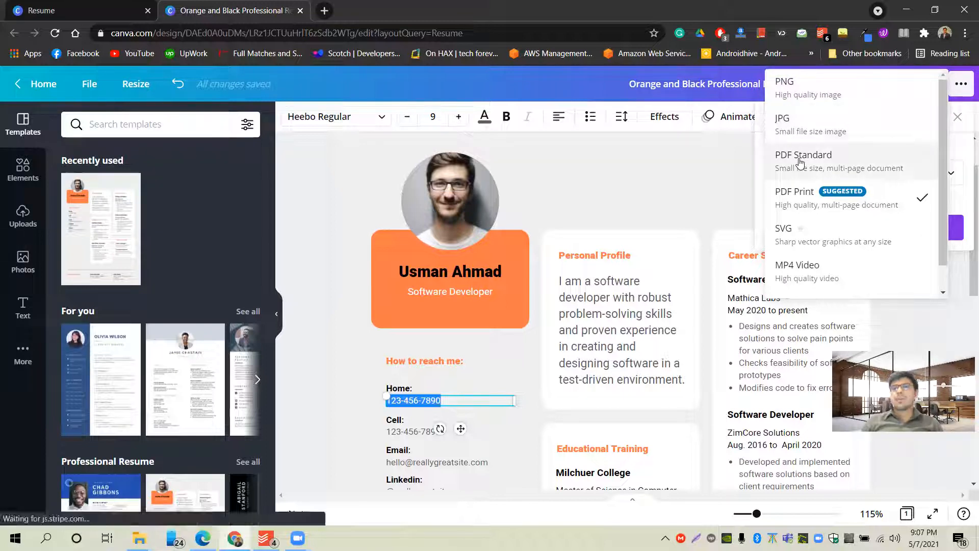
pyautogui.moveTo(806, 204)
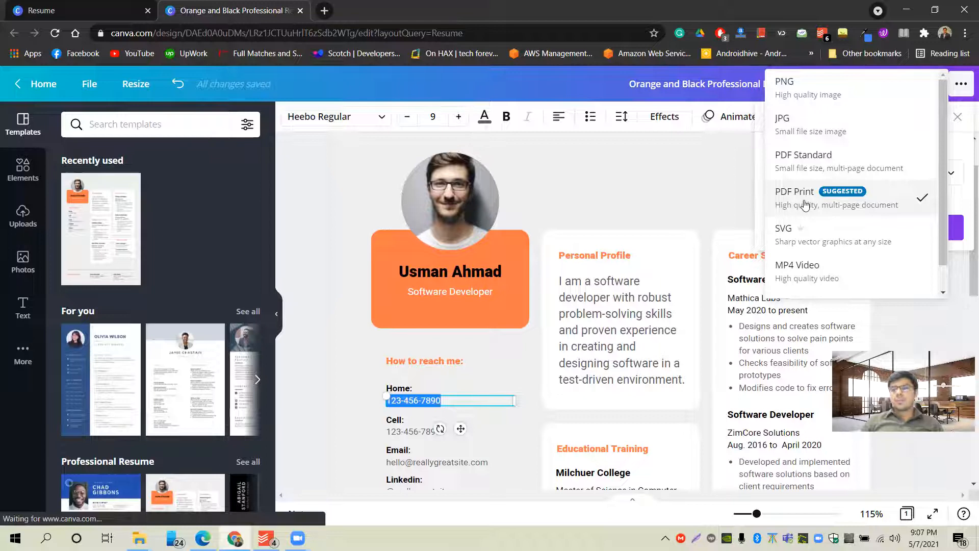
pyautogui.scroll(-3)
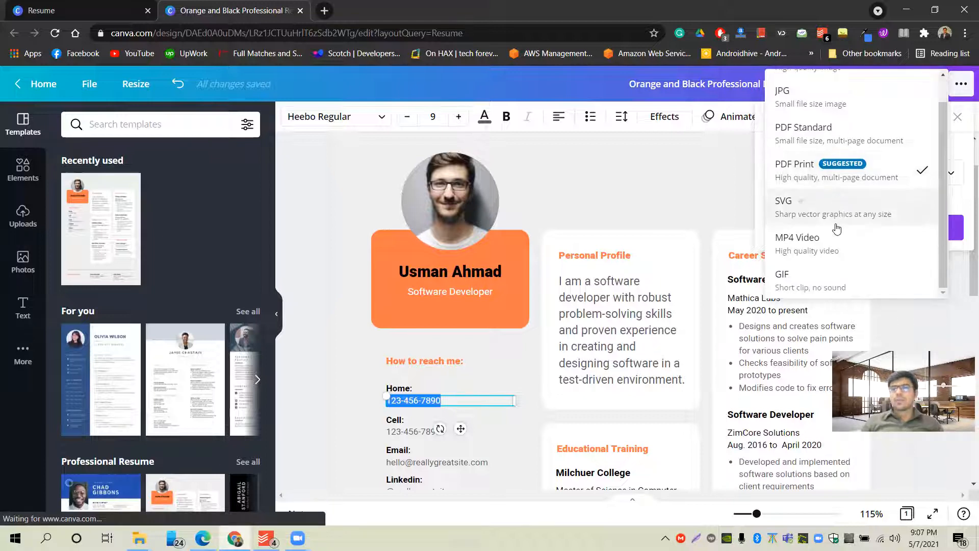
pyautogui.moveTo(824, 247)
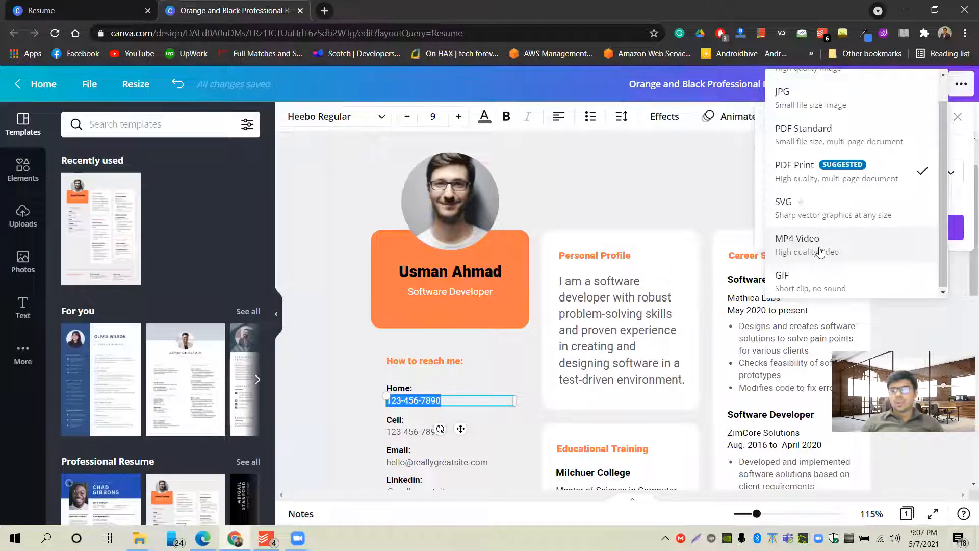
pyautogui.moveTo(802, 141)
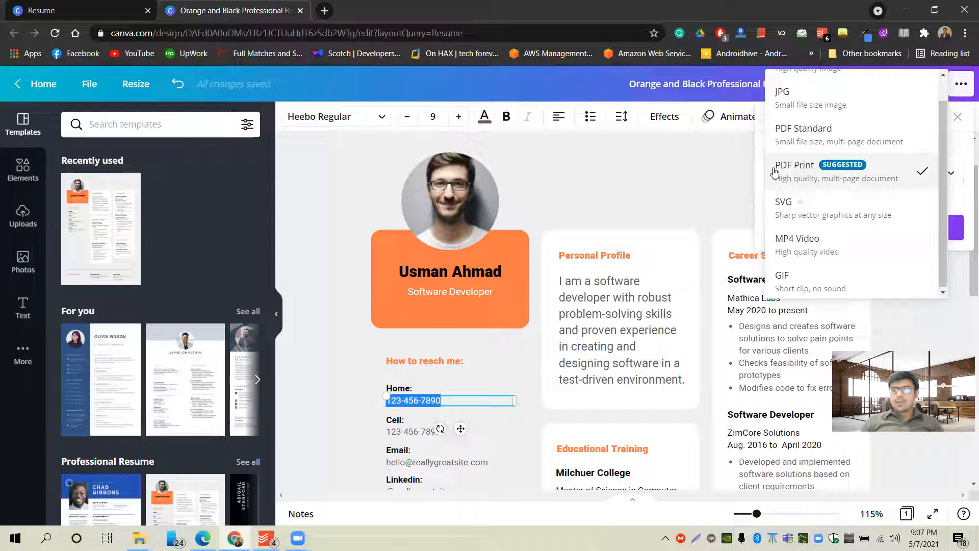
pyautogui.click(795, 165)
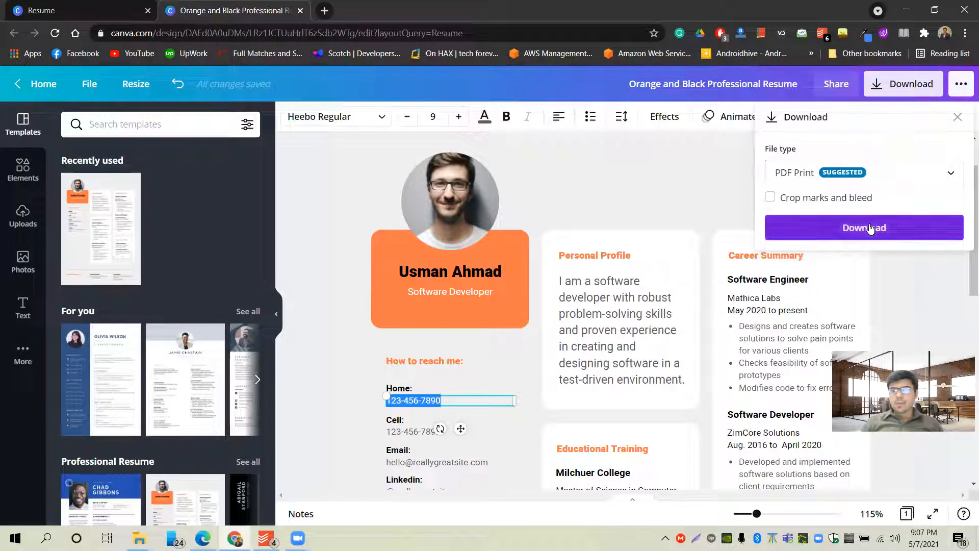
pyautogui.click(864, 228)
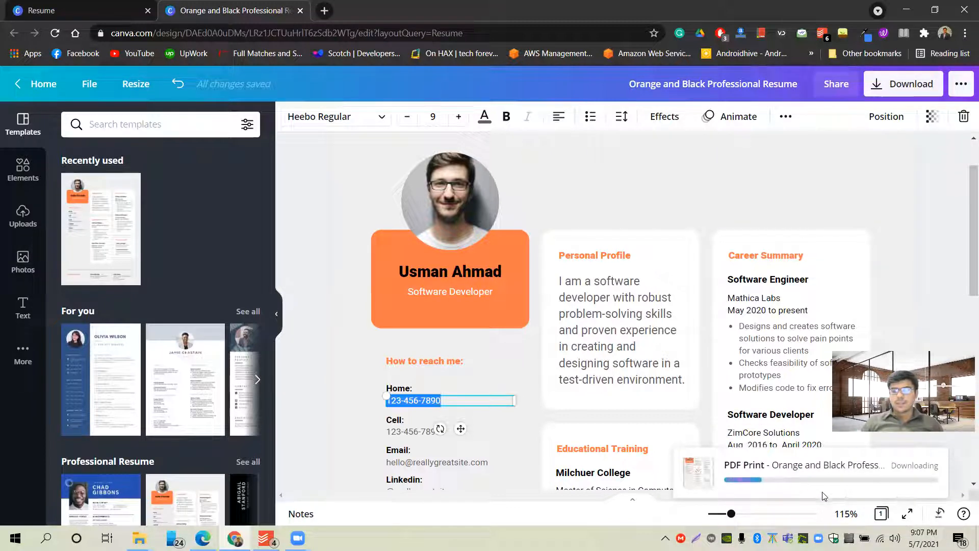
# Let the PDF download finish and bring up the downloaded file's options in Chrome's download bar.
pyautogui.click(618, 329)
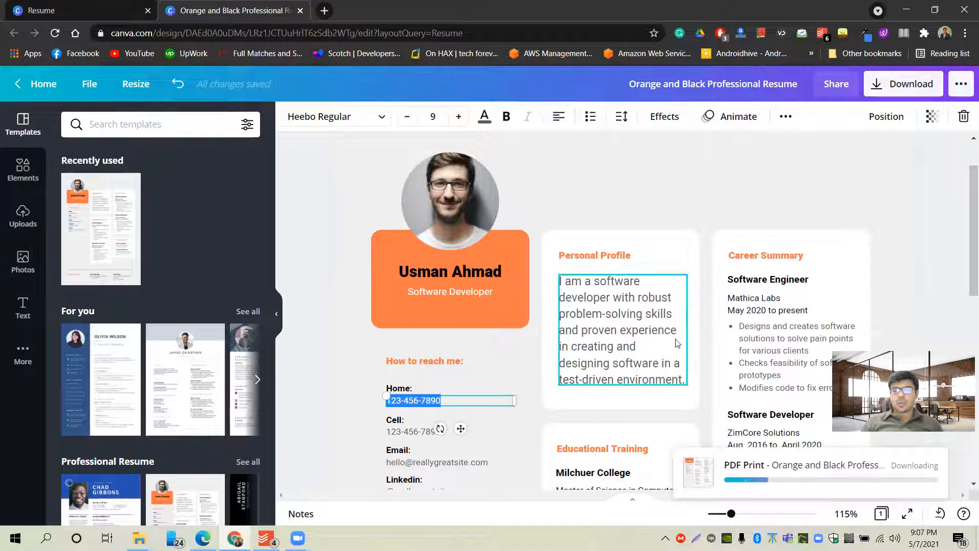
pyautogui.scroll(-3)
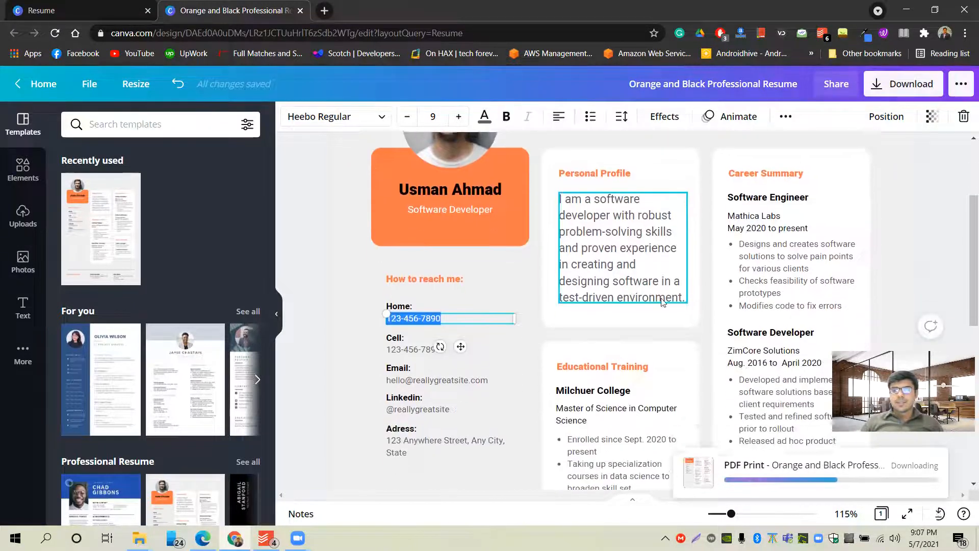
pyautogui.click(903, 83)
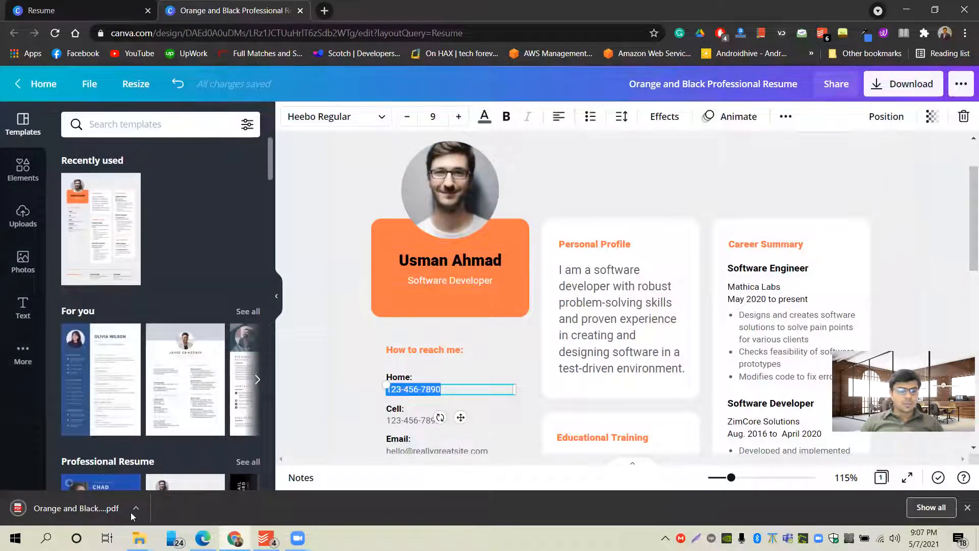
pyautogui.click(136, 508)
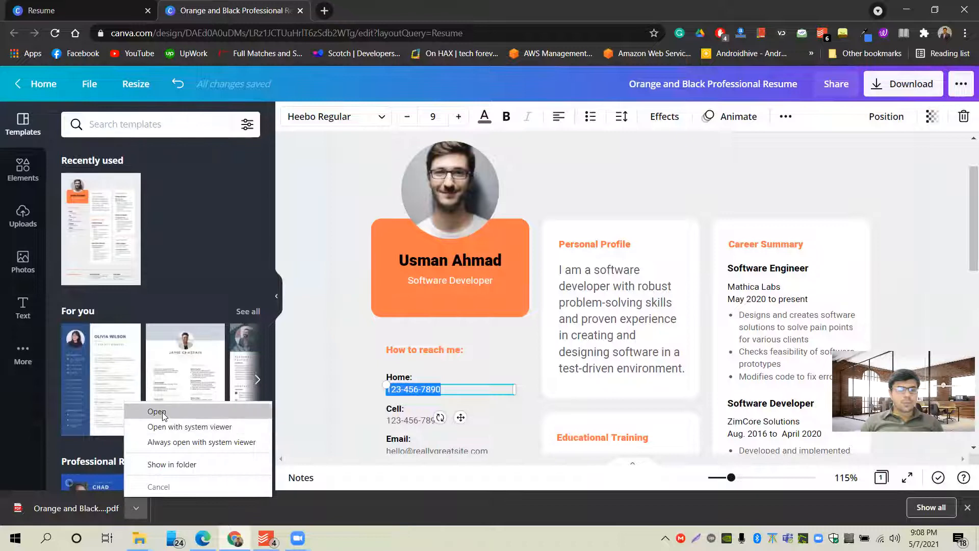
pyautogui.click(157, 411)
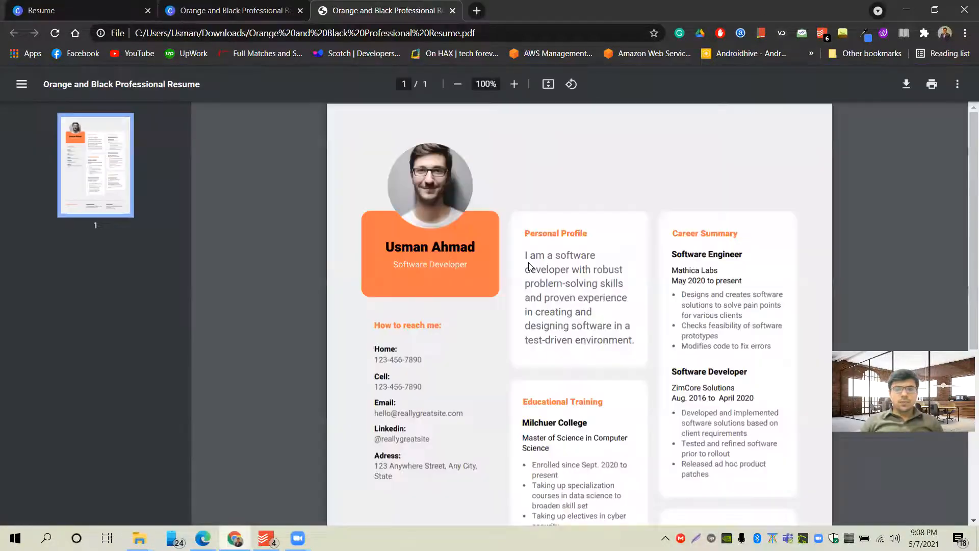
pyautogui.scroll(3)
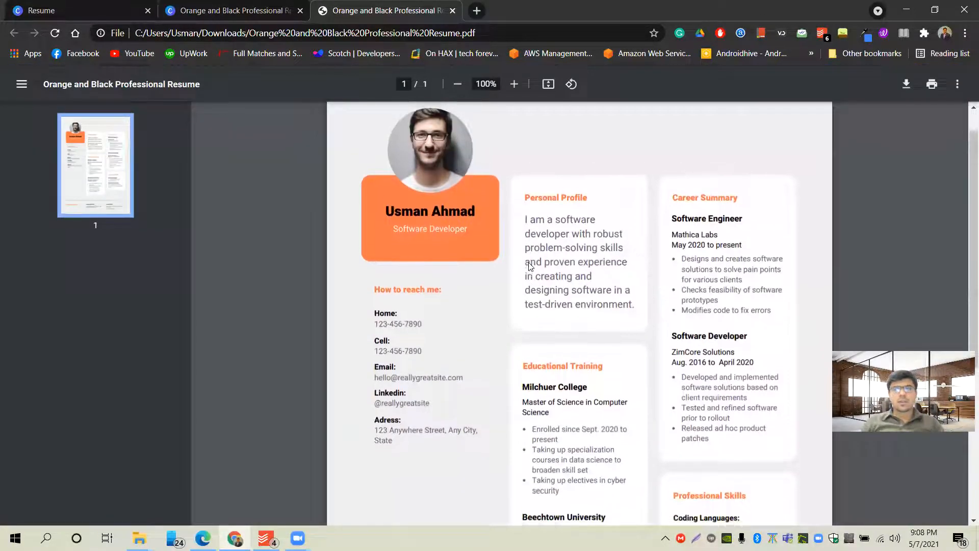
pyautogui.scroll(3)
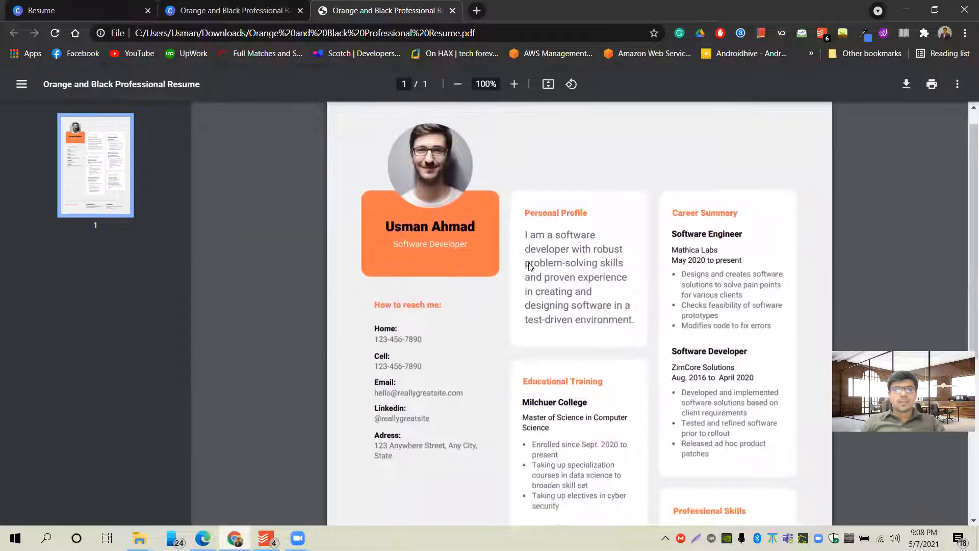
pyautogui.scroll(-3)
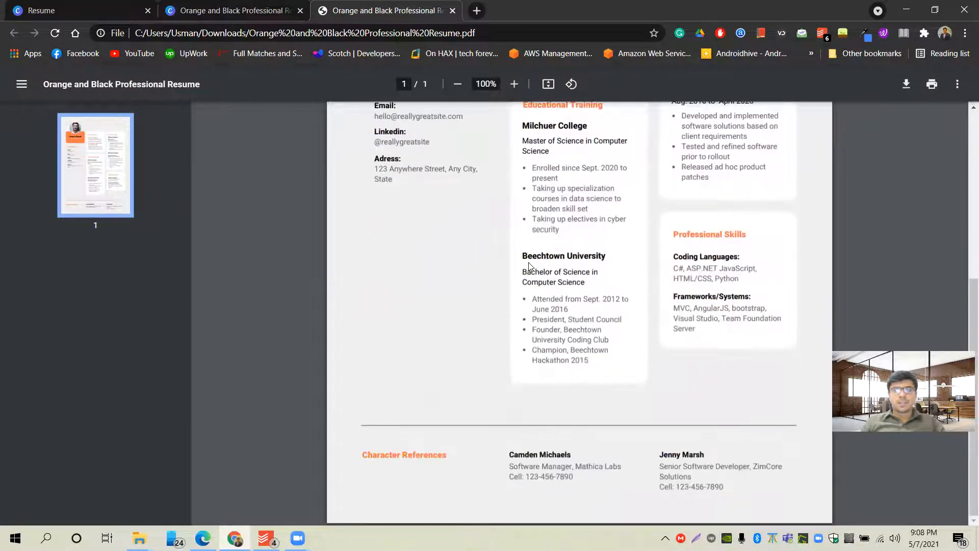
pyautogui.scroll(3)
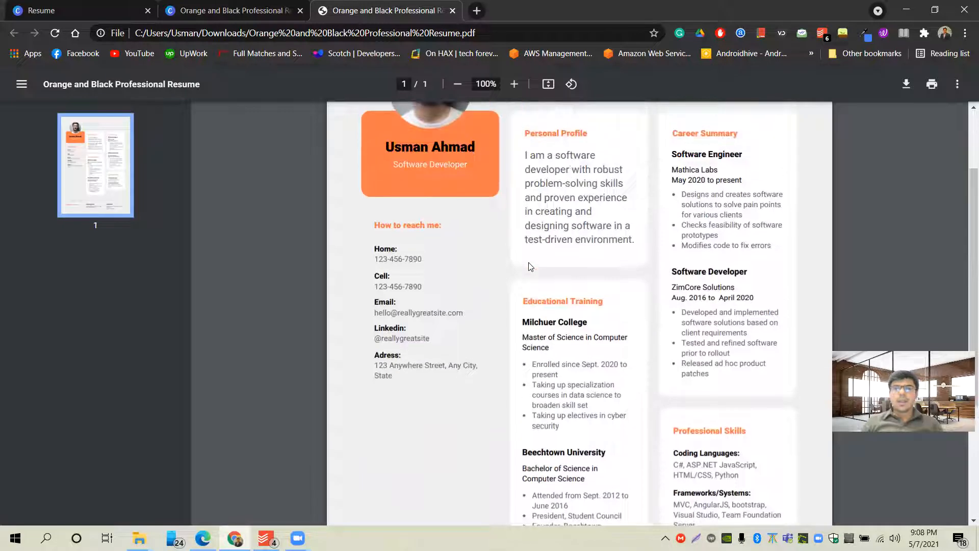
pyautogui.scroll(3)
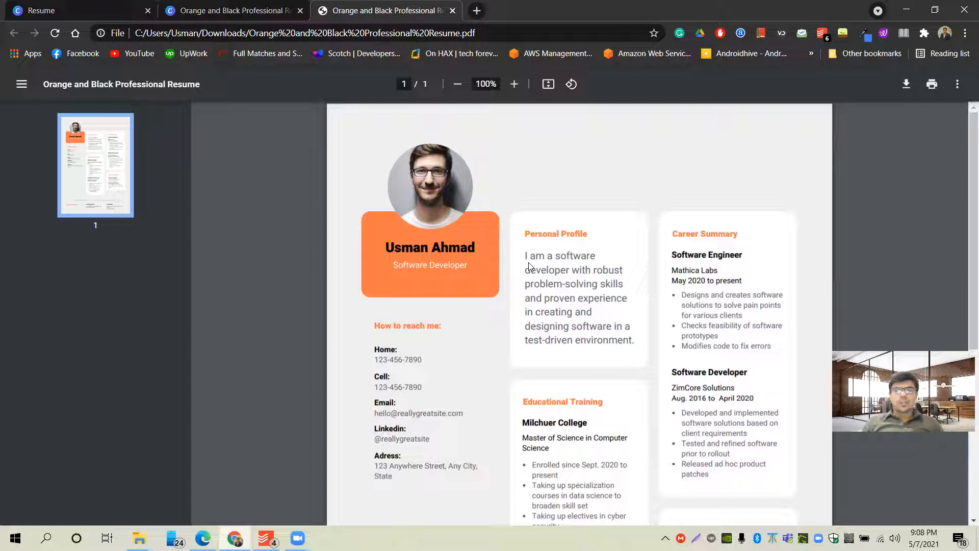
pyautogui.scroll(-3)
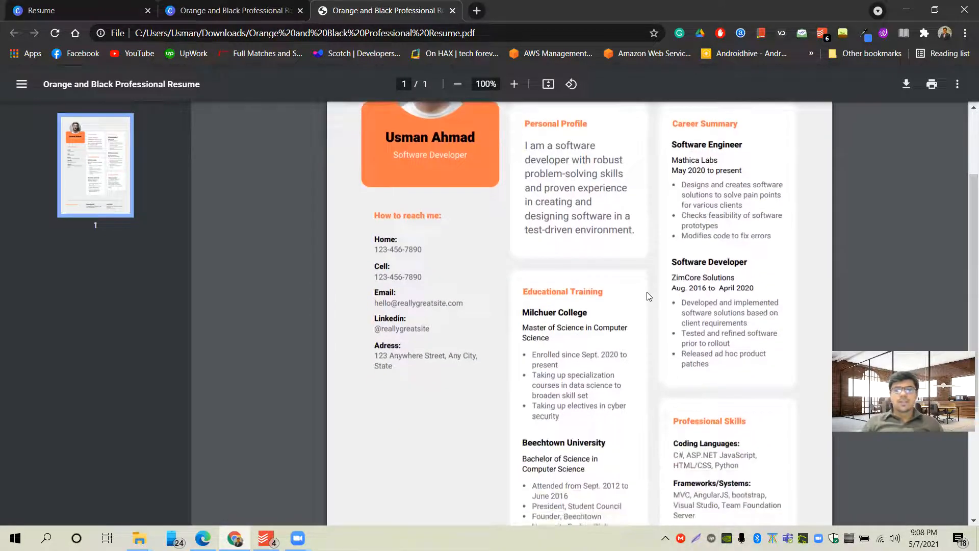
pyautogui.scroll(-3)
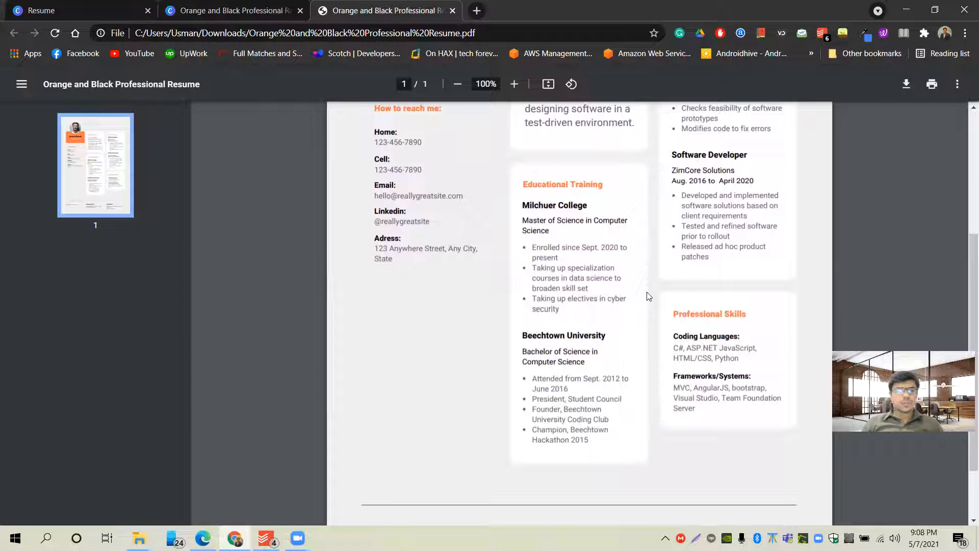